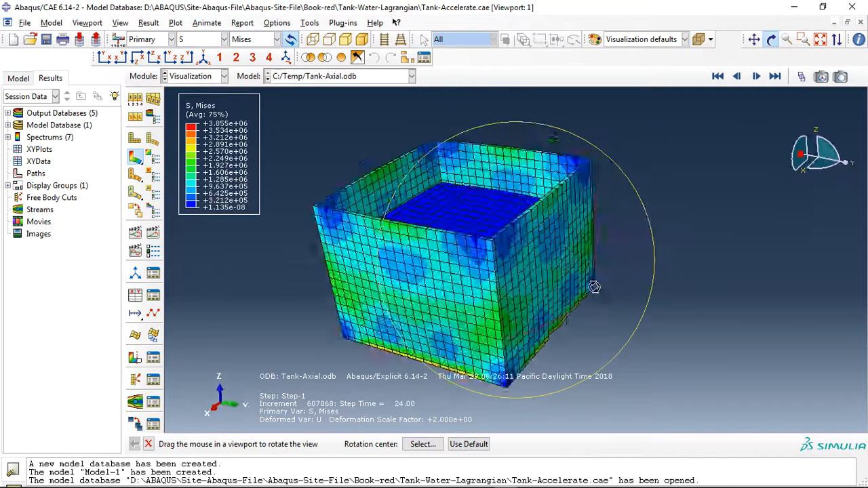
# Orbit the tank into a three-quarter view and play the Mises stress animation through Step-1 frames.
pyautogui.moveTo(594, 288); pyautogui.dragTo(524, 296)
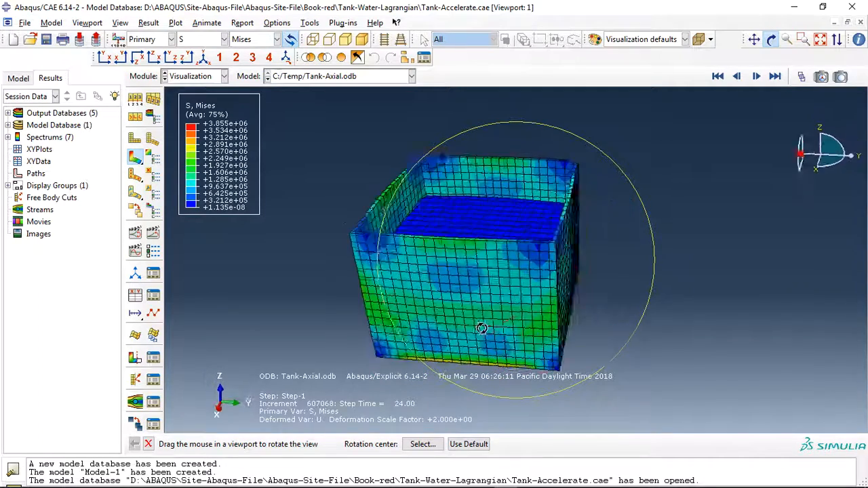
pyautogui.moveTo(482, 330); pyautogui.dragTo(458, 174)
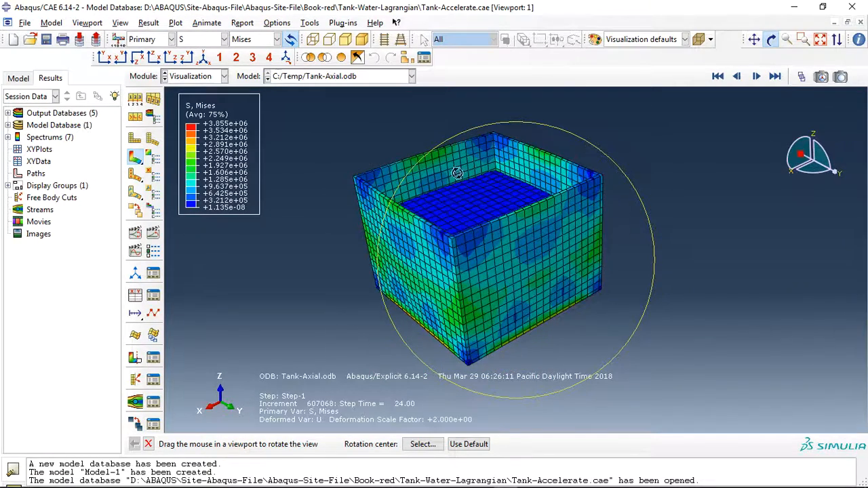
pyautogui.moveTo(457, 173); pyautogui.dragTo(507, 294)
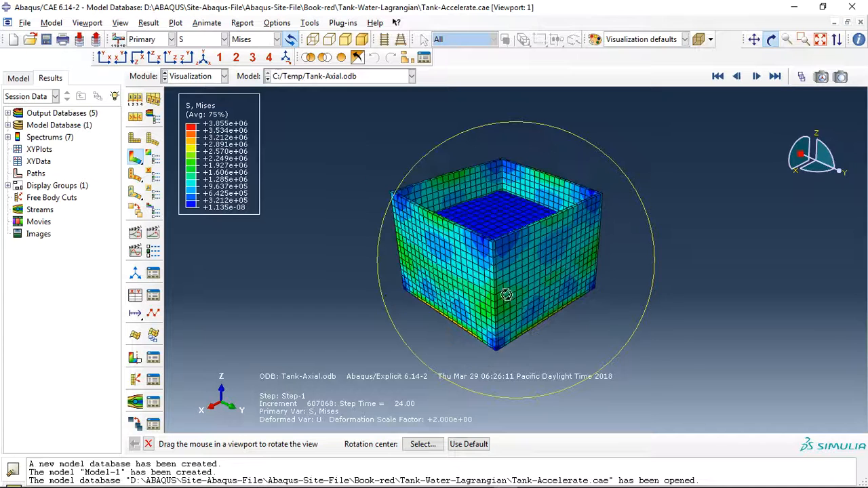
pyautogui.moveTo(508, 295); pyautogui.dragTo(500, 258)
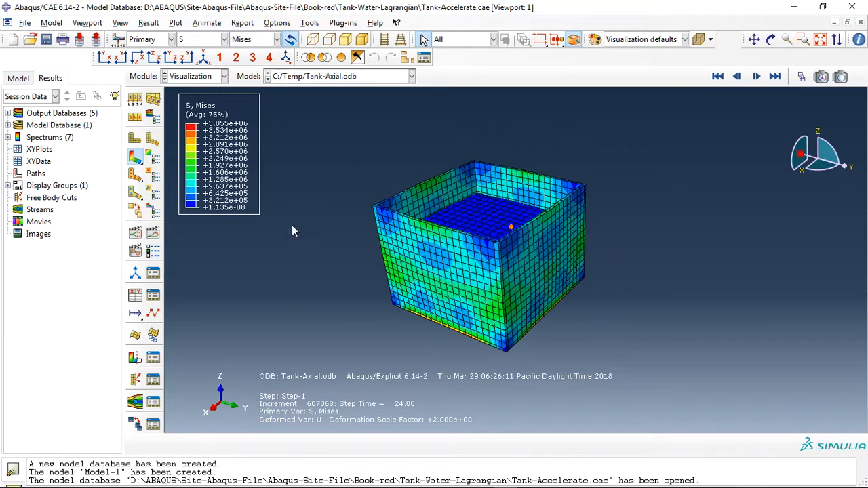
pyautogui.click(756, 76)
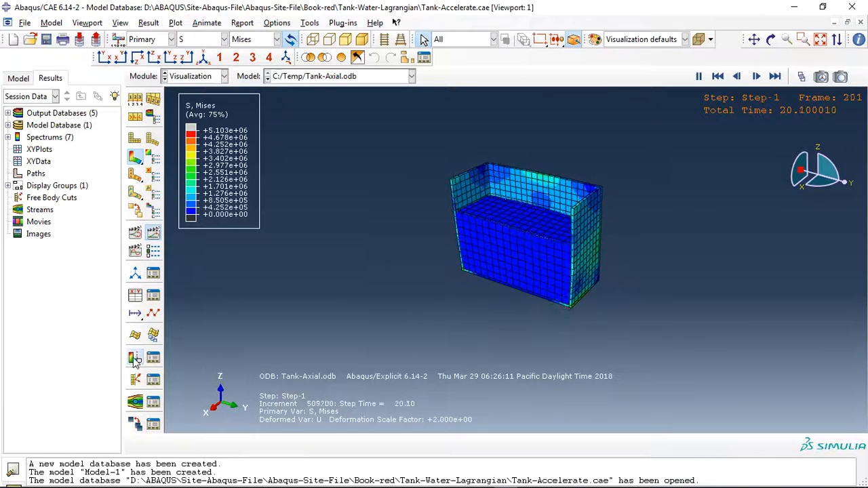
# Replay the animation from a side-on view and contour velocity magnitude instead of S Mises.
pyautogui.click(776, 76)
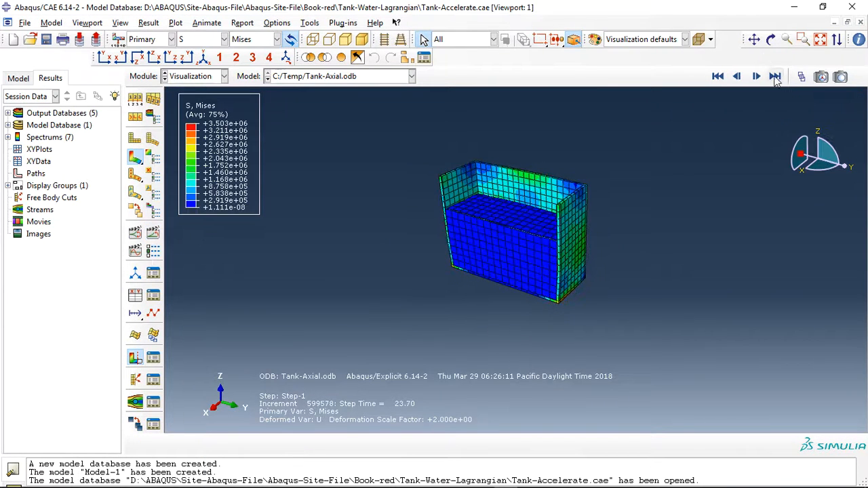
pyautogui.click(771, 38)
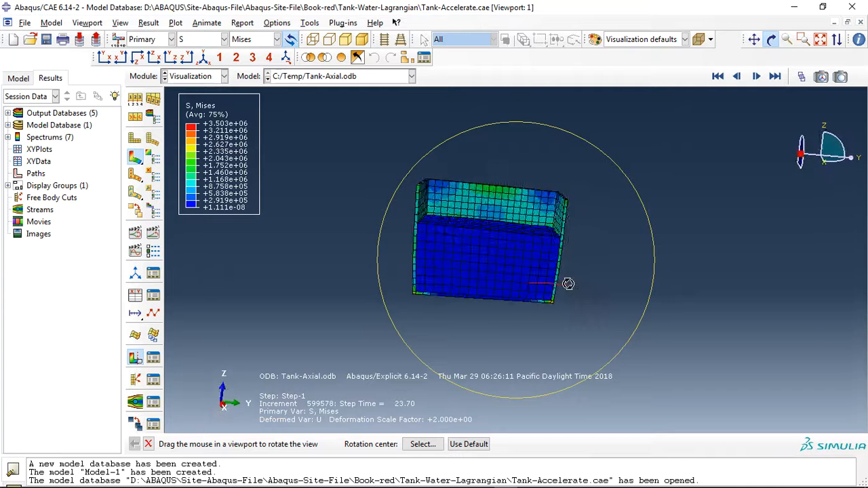
pyautogui.click(757, 76)
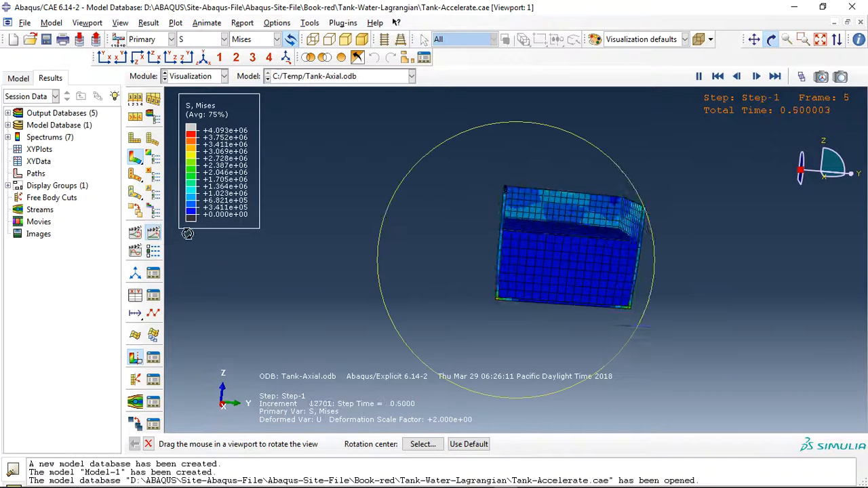
pyautogui.click(775, 76)
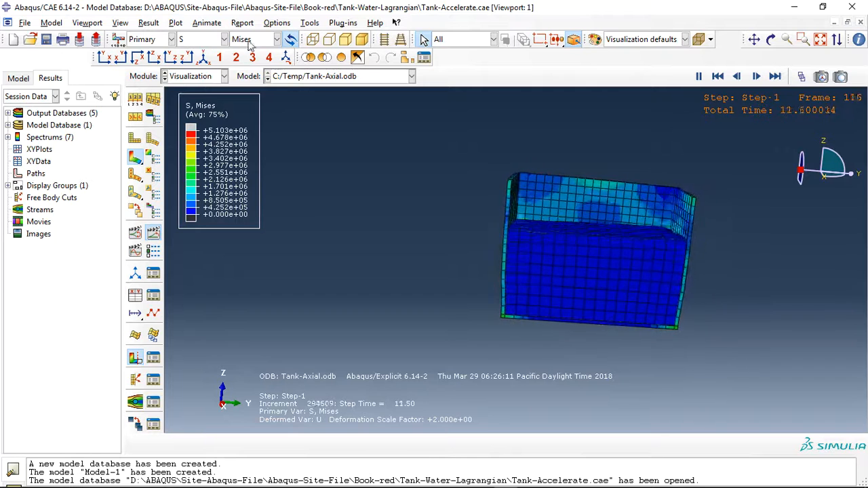
pyautogui.click(274, 38)
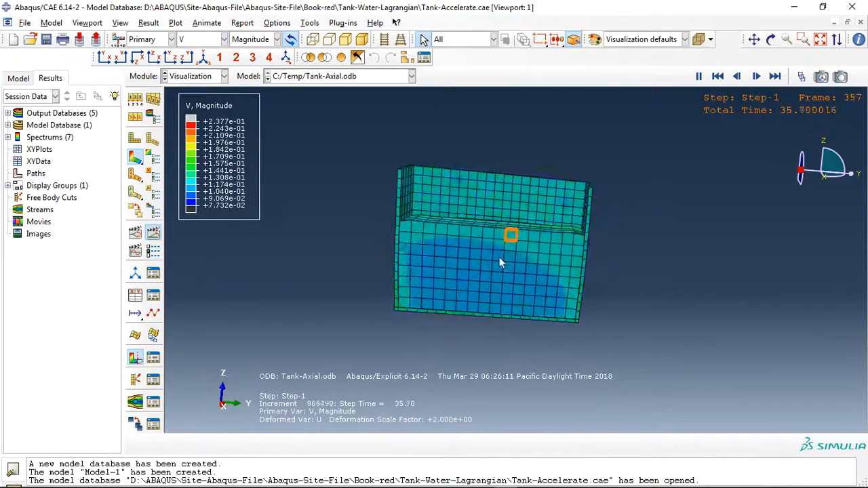
# Start new XY data sourced from ODB field output.
pyautogui.click(134, 294)
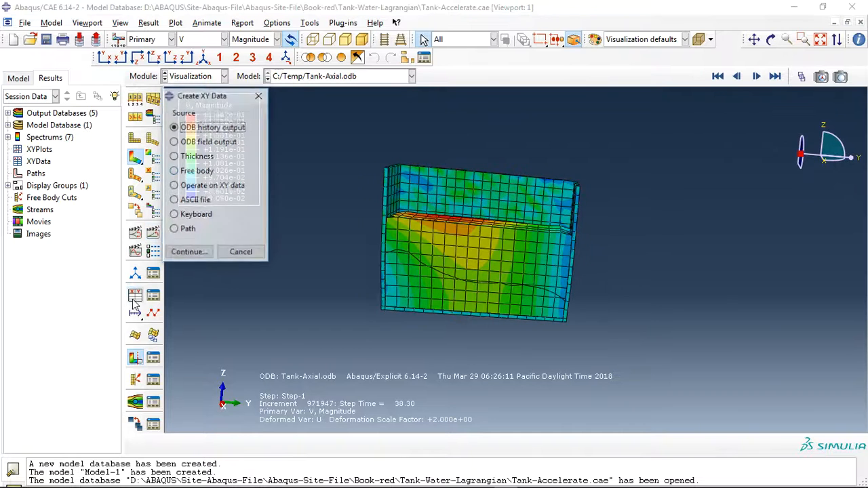
pyautogui.click(174, 141)
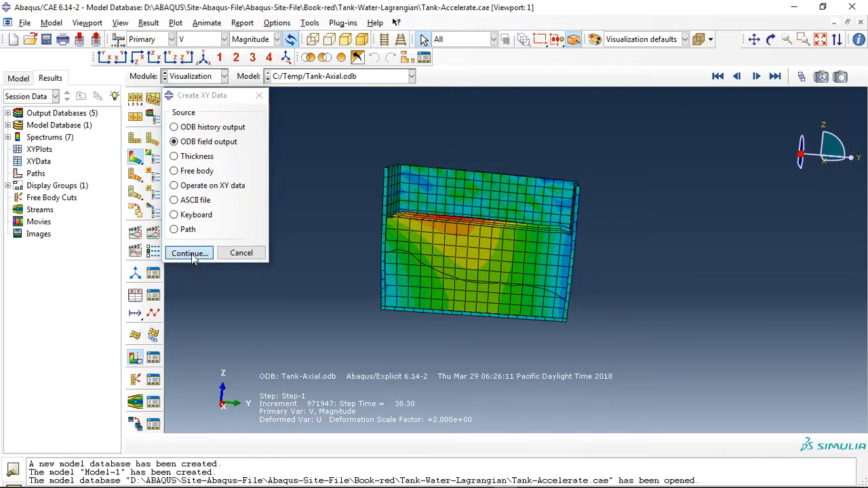
pyautogui.click(190, 252)
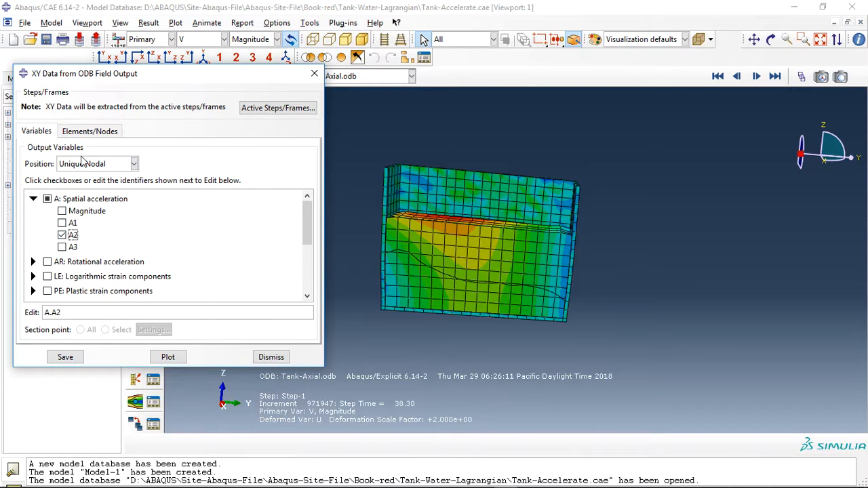
# Pick one node on the water mesh and plot its A2 acceleration history.
pyautogui.click(90, 130)
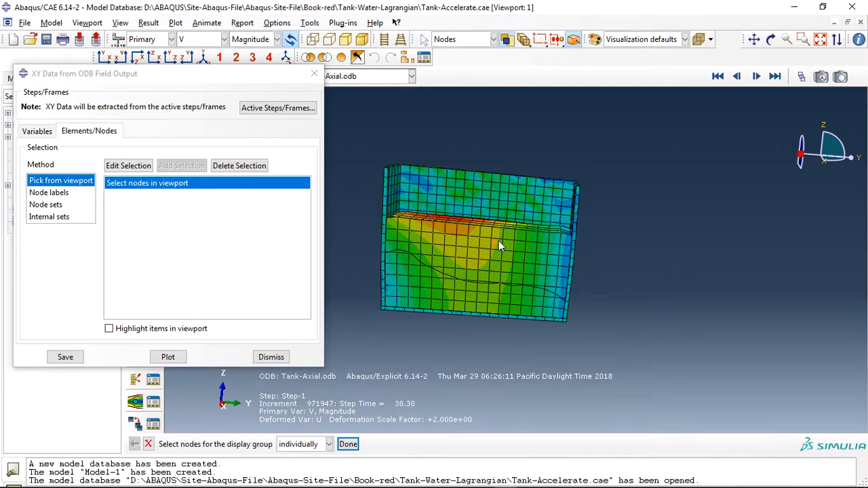
pyautogui.click(494, 243)
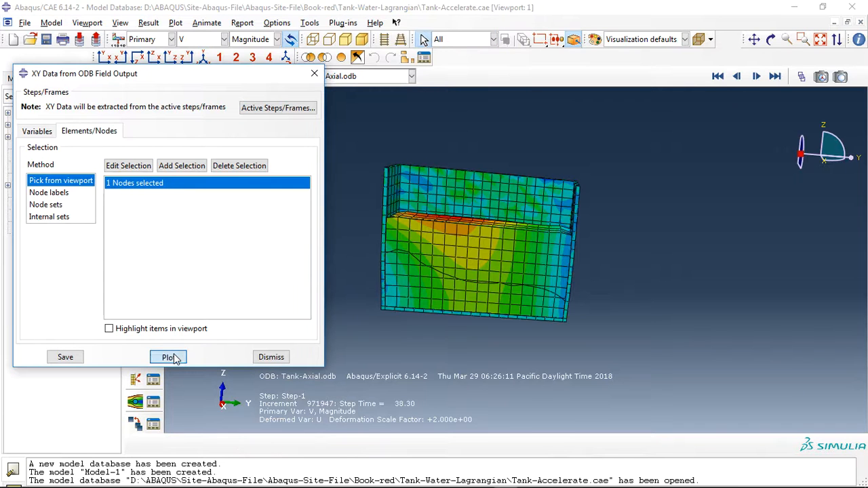
pyautogui.click(168, 356)
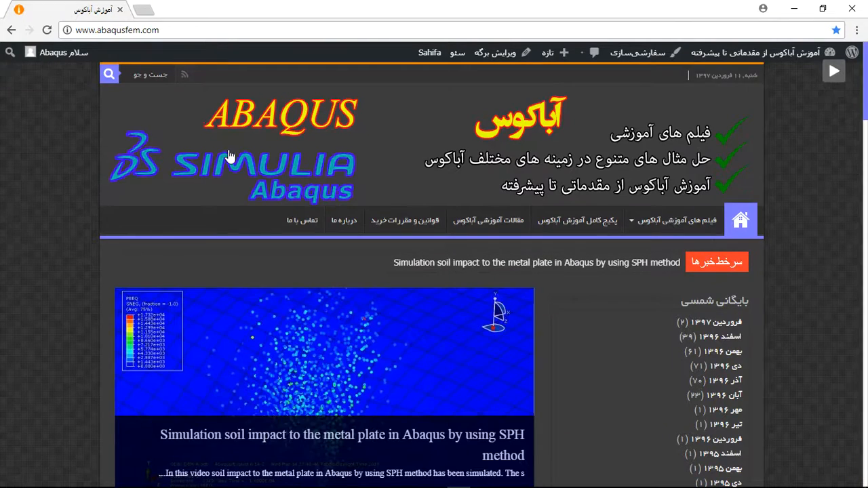
# Open the earthquake-load water tank sloshing article in a new tab.
pyautogui.scroll(-3)
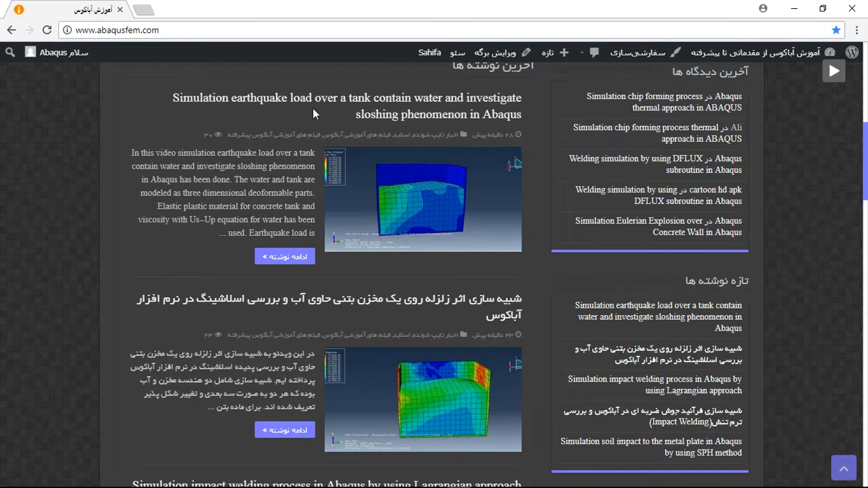
pyautogui.moveTo(263, 248)
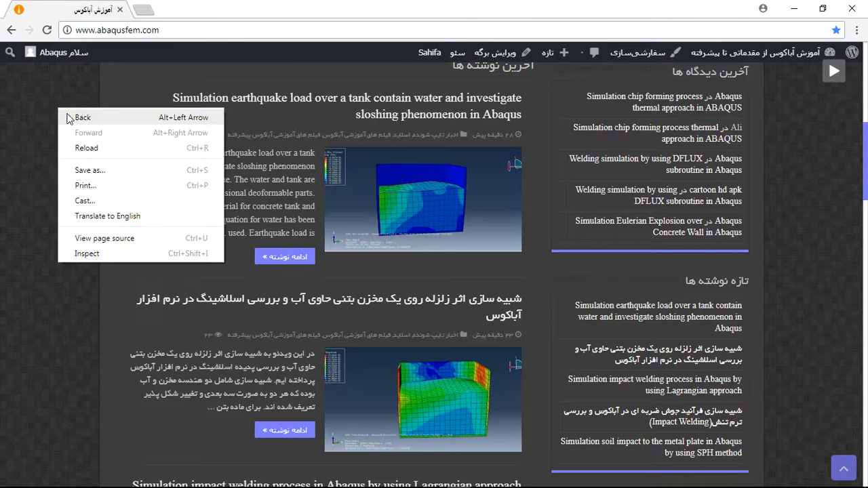
pyautogui.moveTo(114, 220)
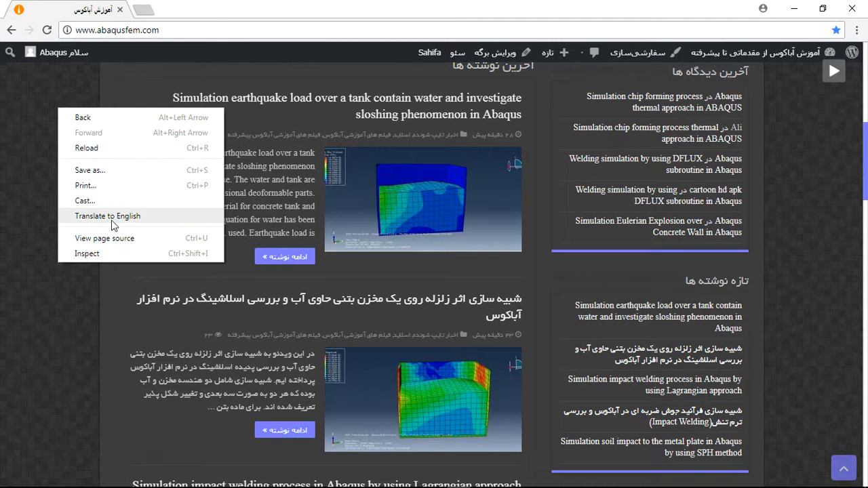
pyautogui.rightClick(285, 256)
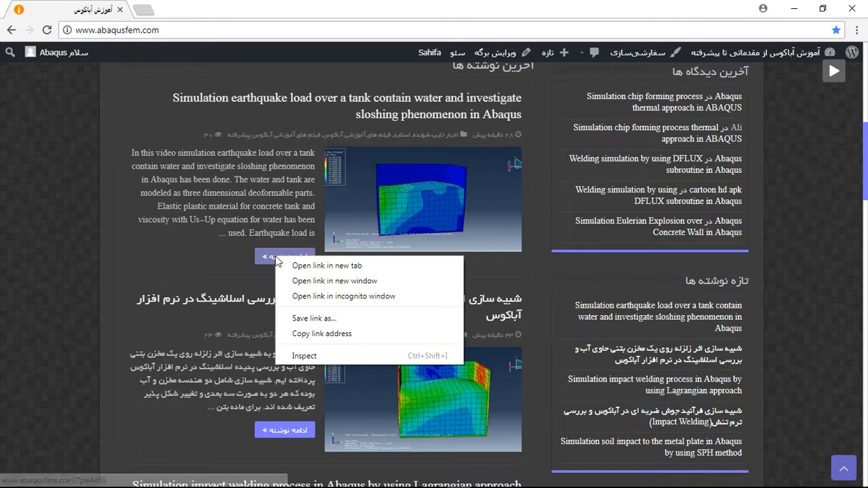
pyautogui.click(327, 264)
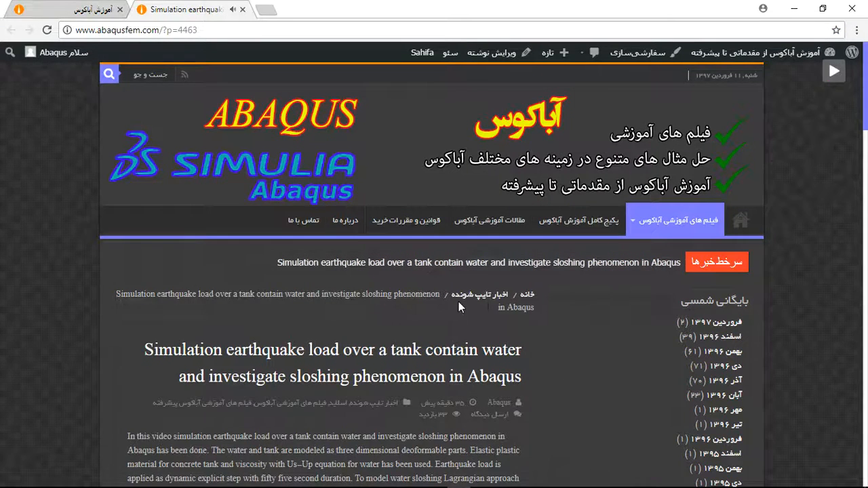
# Scroll to the Twenty Five Dollars purchase section and highlight the ROD PAY and Bitcoins payment notes.
pyautogui.scroll(-3)
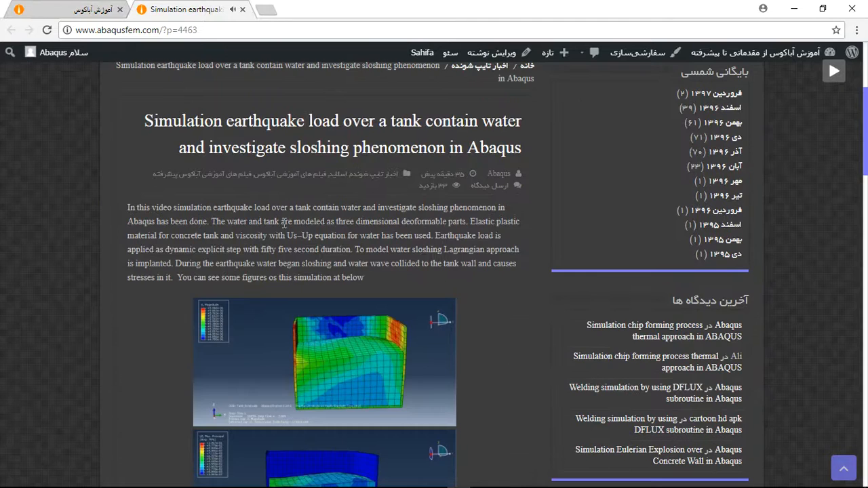
pyautogui.scroll(-3)
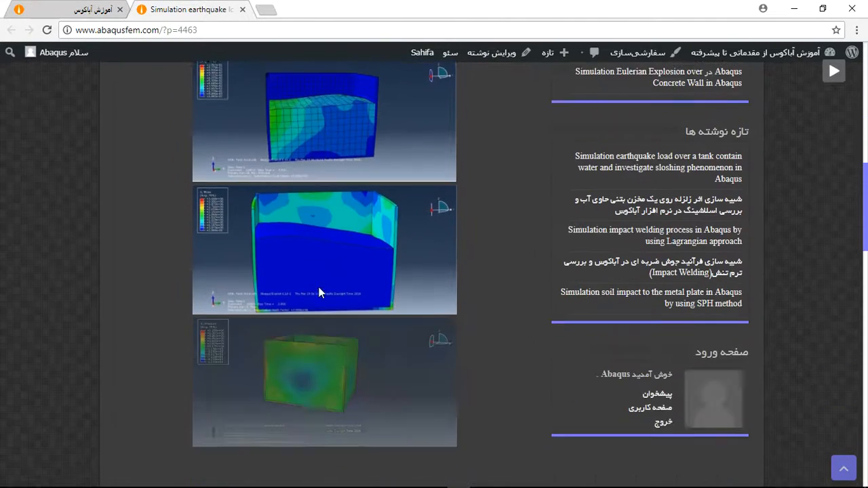
pyautogui.scroll(-3)
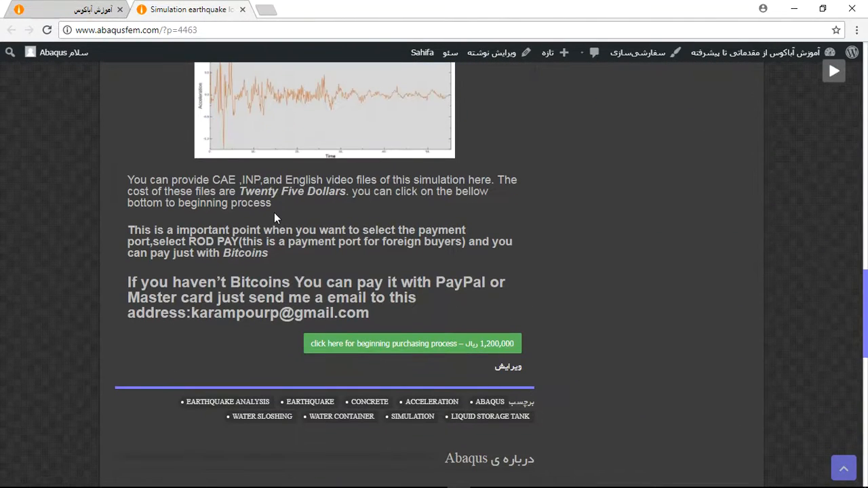
pyautogui.moveTo(193, 195)
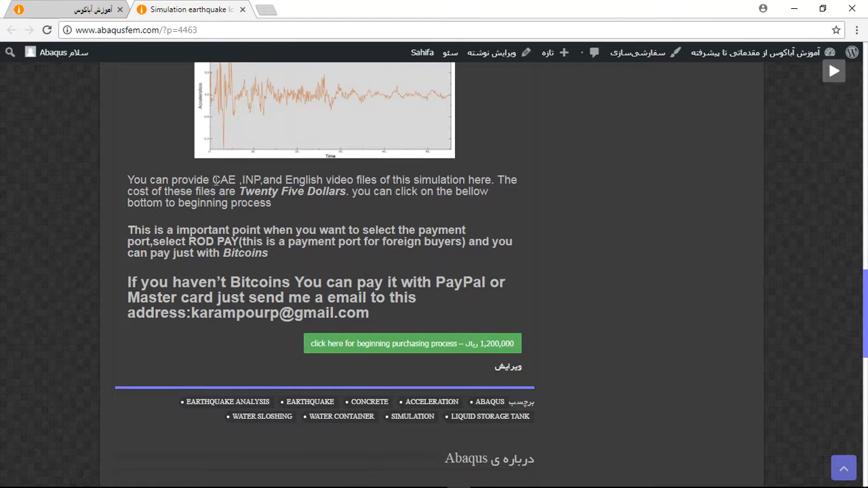
pyautogui.moveTo(211, 179); pyautogui.dragTo(372, 179)
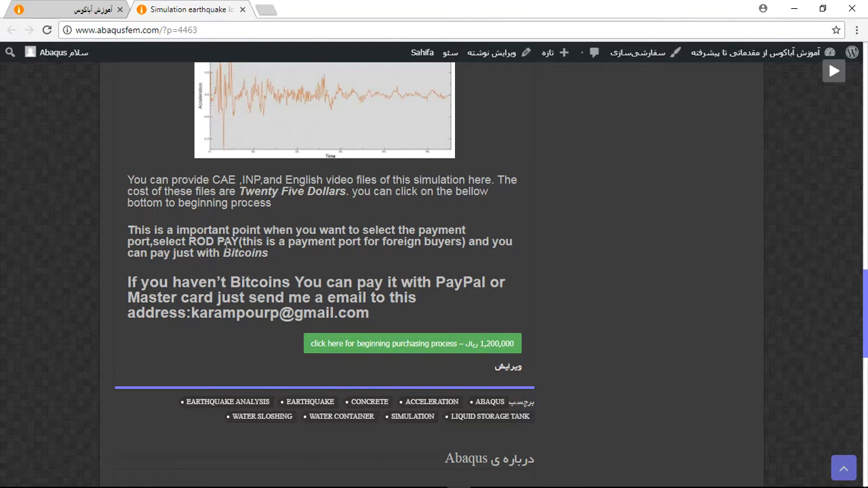
pyautogui.moveTo(230, 263)
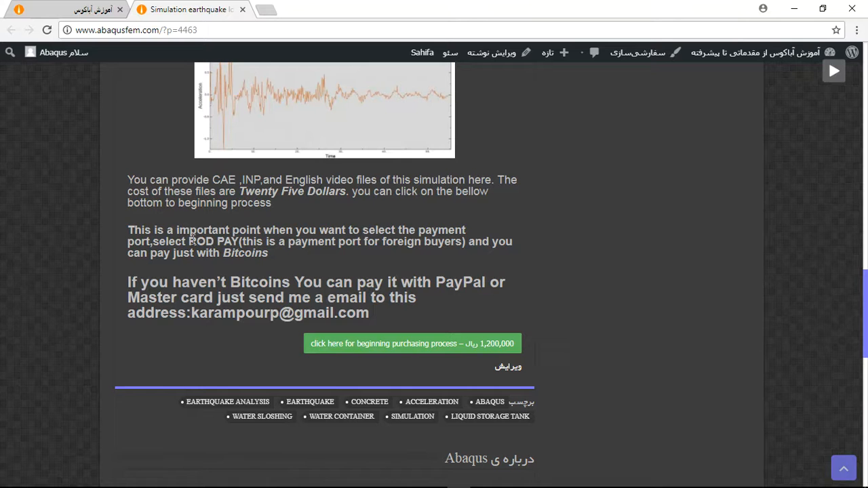
pyautogui.doubleClick(213, 242)
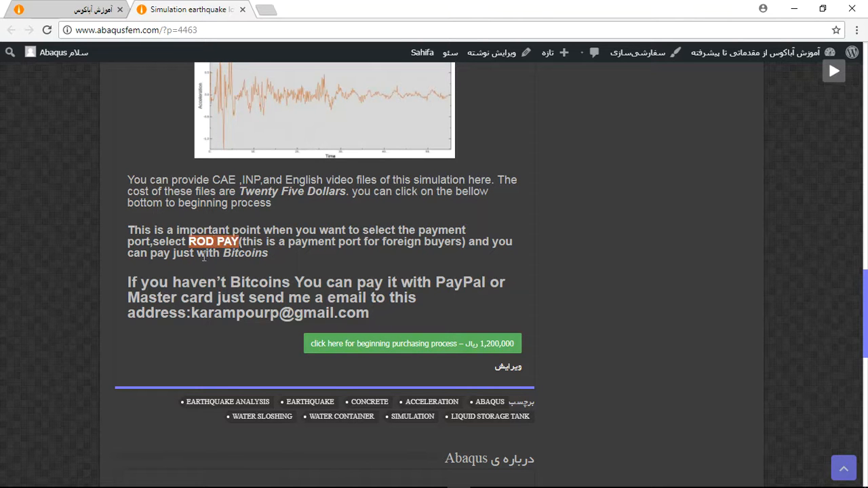
pyautogui.moveTo(364, 284)
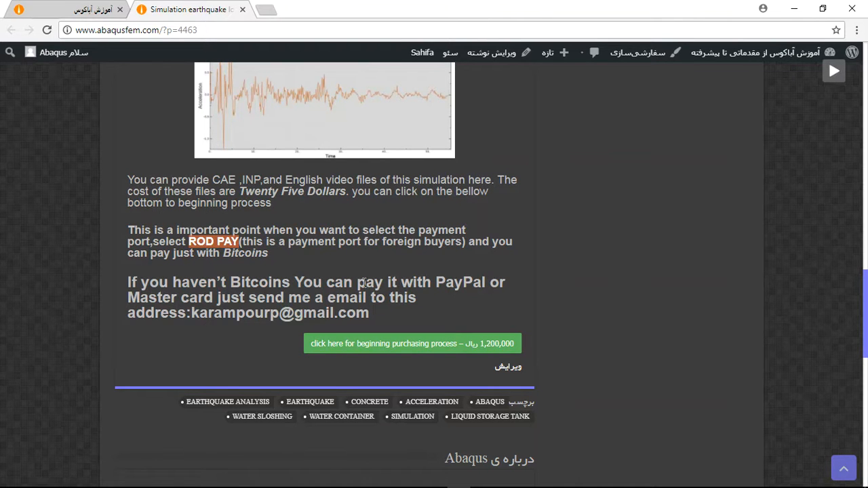
pyautogui.doubleClick(247, 254)
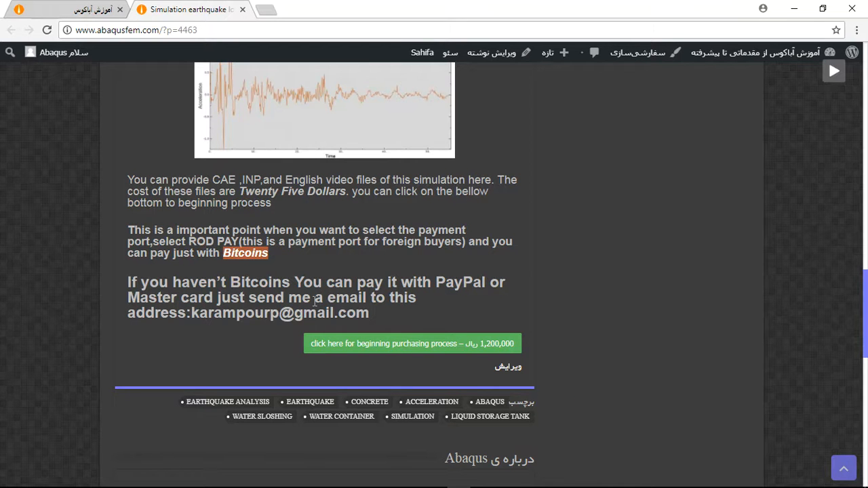
pyautogui.moveTo(312, 285)
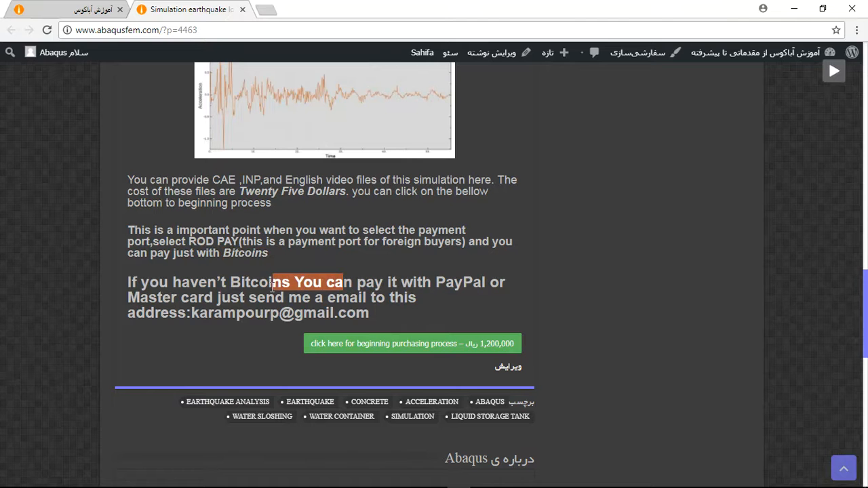
pyautogui.moveTo(372, 319)
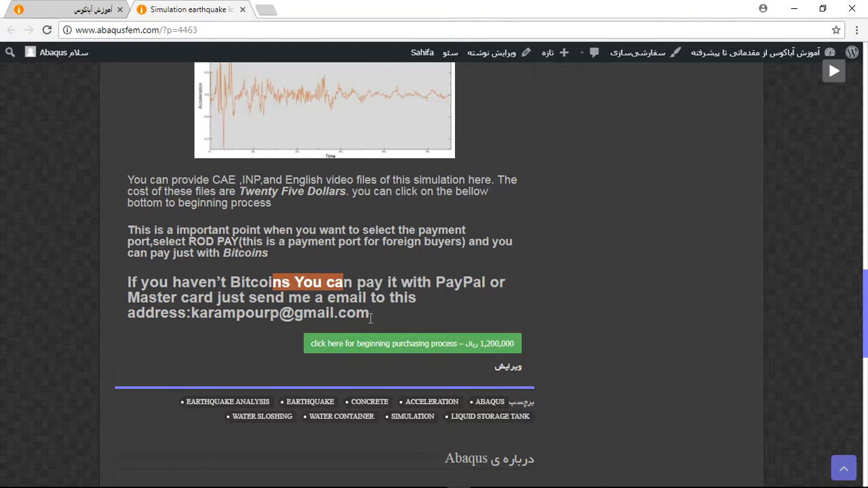